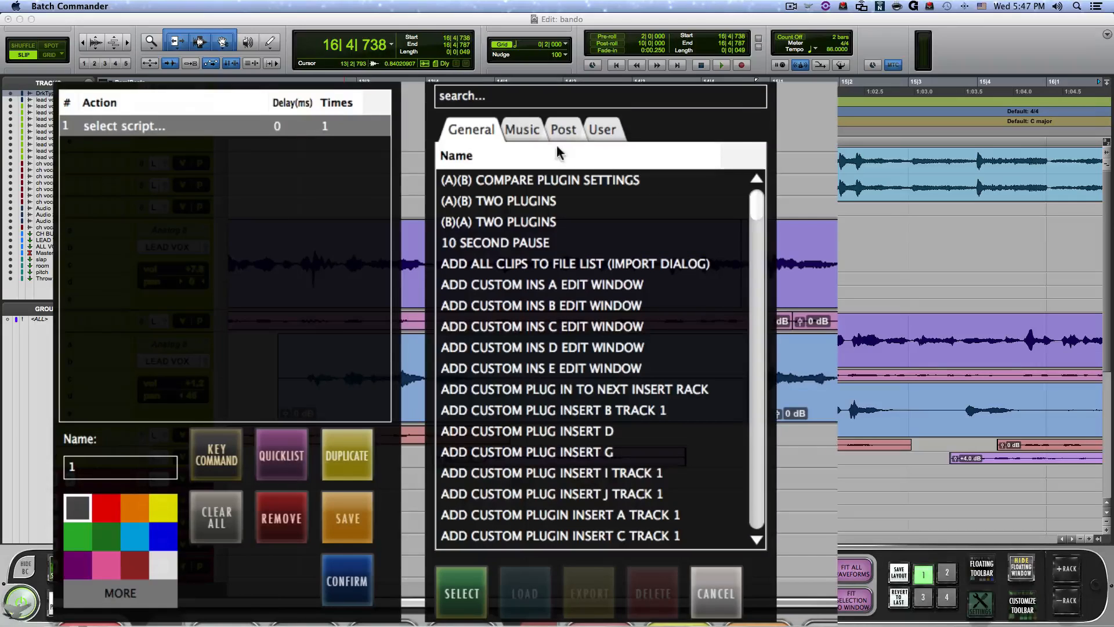
Step: Browse the Post script category for 'click audio' scripts, then leave the editor without saving
left_click(563, 129)
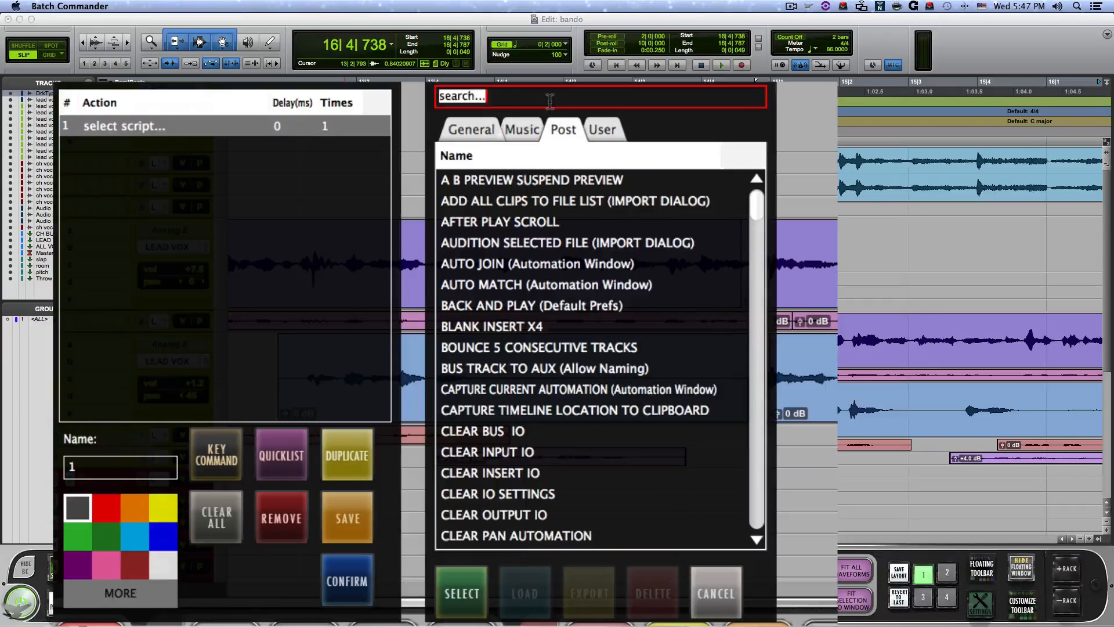
type("click audio")
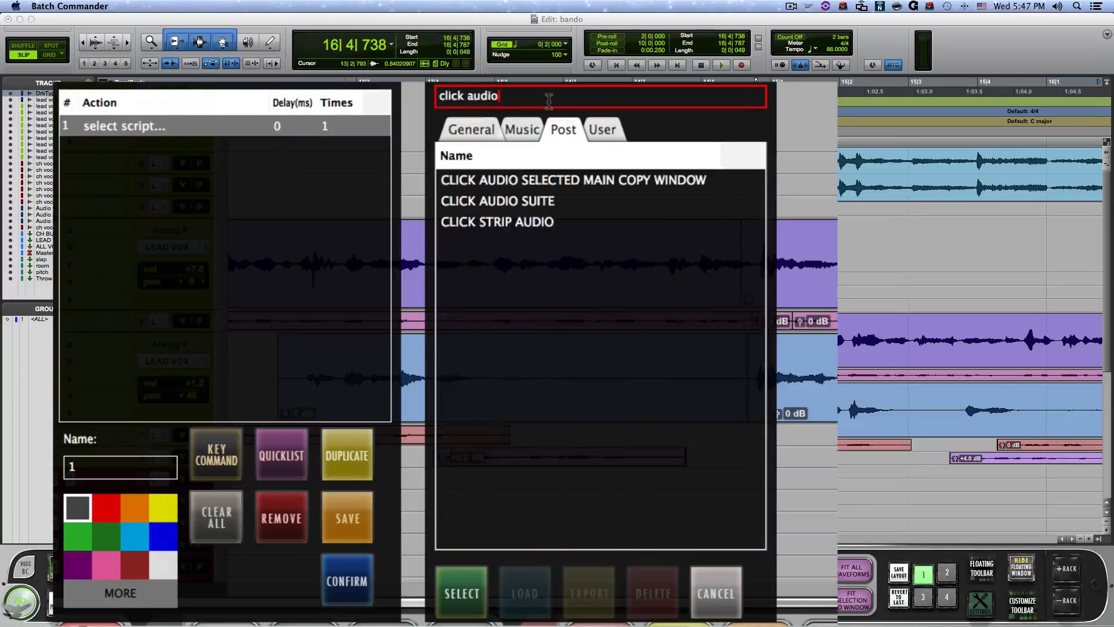
left_click(496, 200)
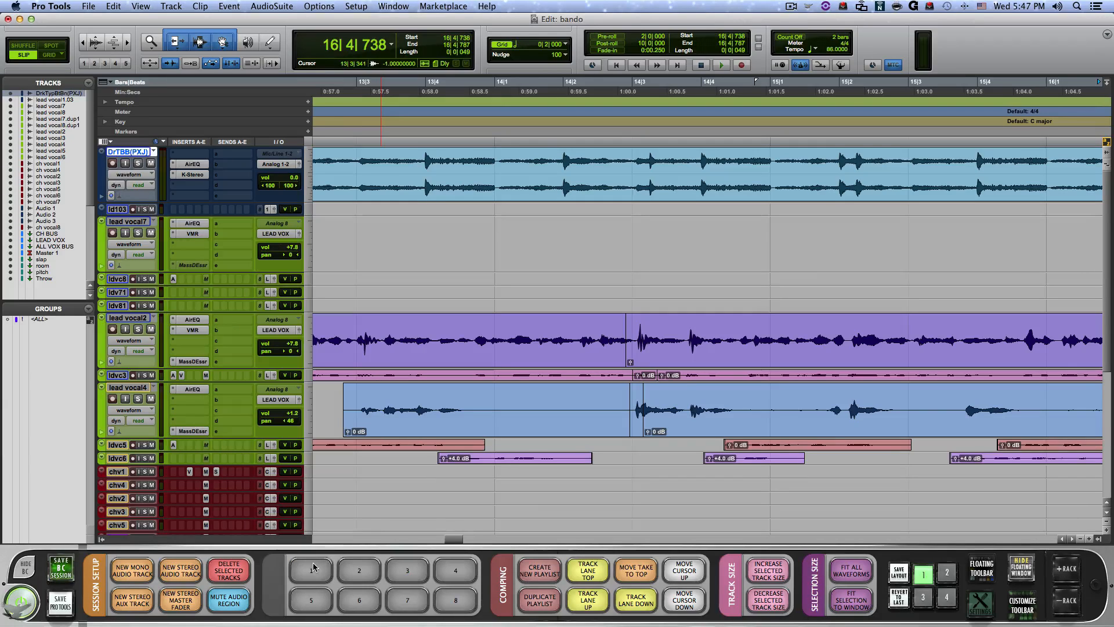
Step: Launch Eiosis AirEQ Premium from the AudioSuite EQ menu and save its settings as the PLOSSIVE preset
left_click(308, 569)
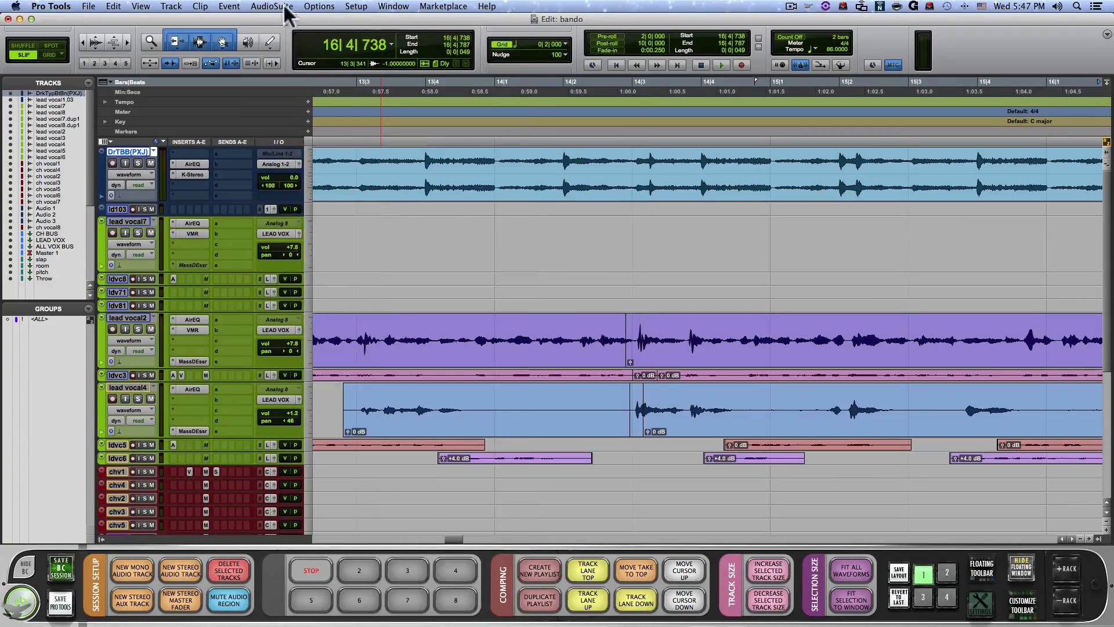
left_click(267, 5)
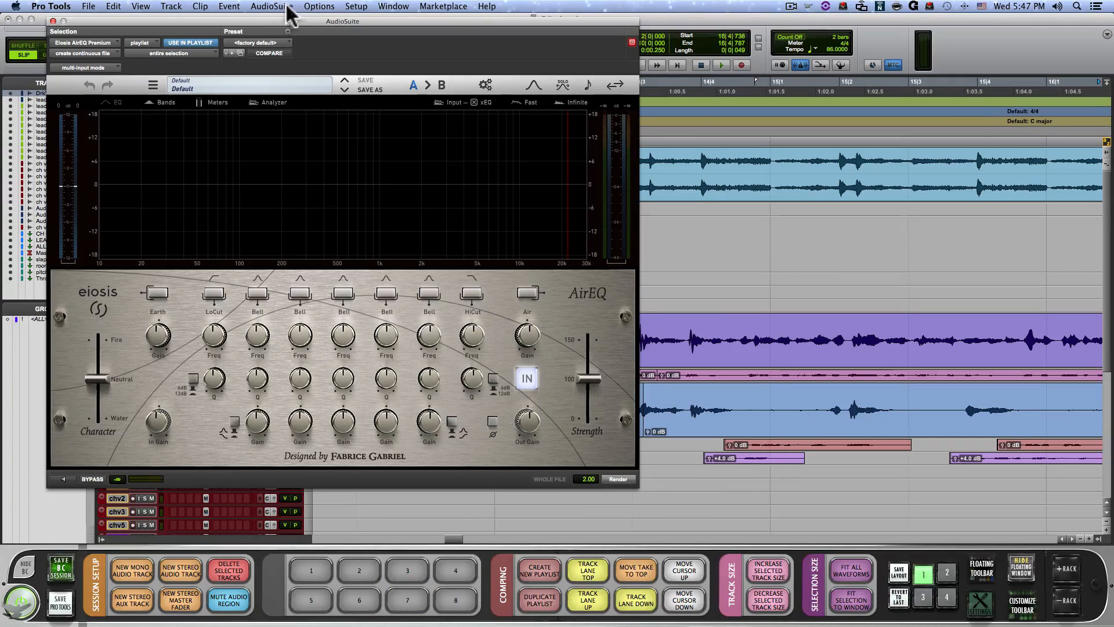
mouse_move(210, 296)
type("ploss")
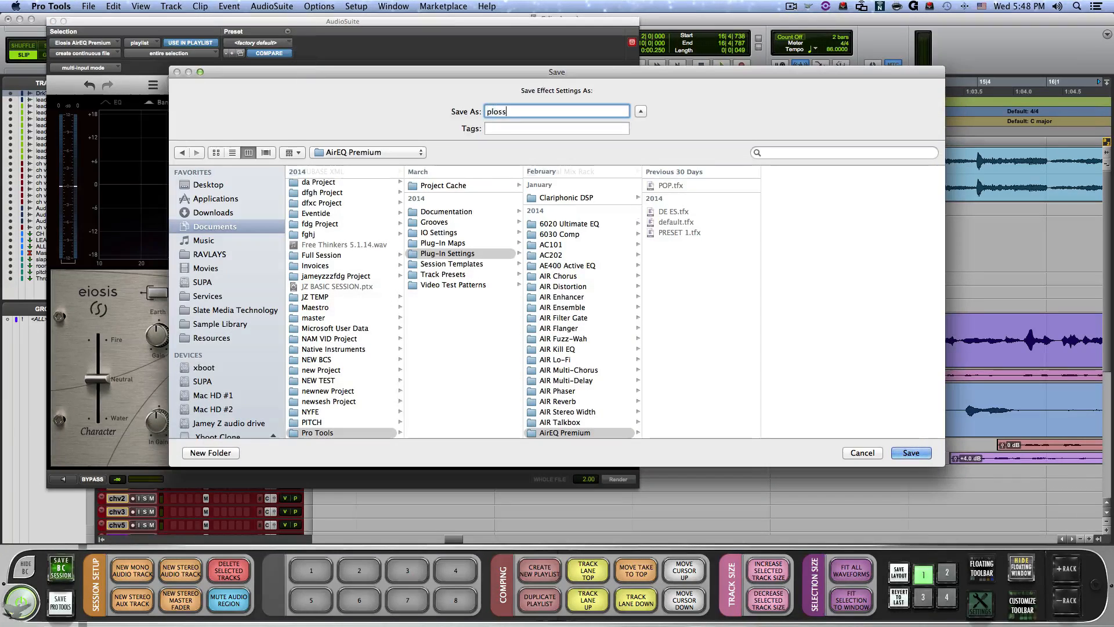
left_click(910, 452)
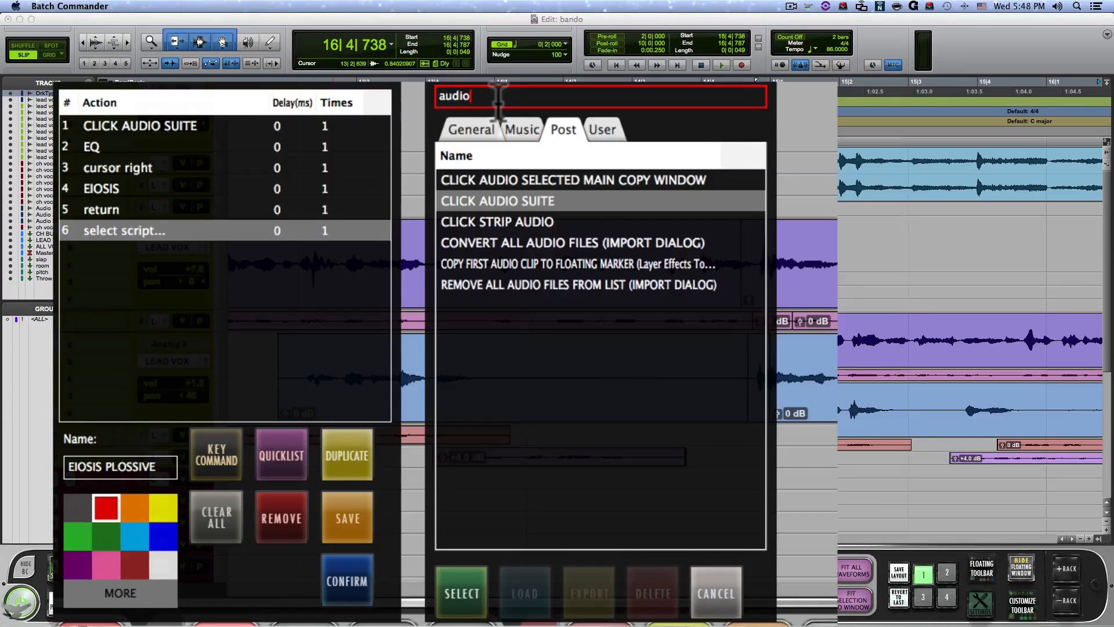
Step: Add OPEN AUDIOSUITE PLUG IN PRESET, a keystroke step and RENDER AUDIOSUITE PLUG IN to the EIOSIS PLOSSIVE script
left_click(470, 129)
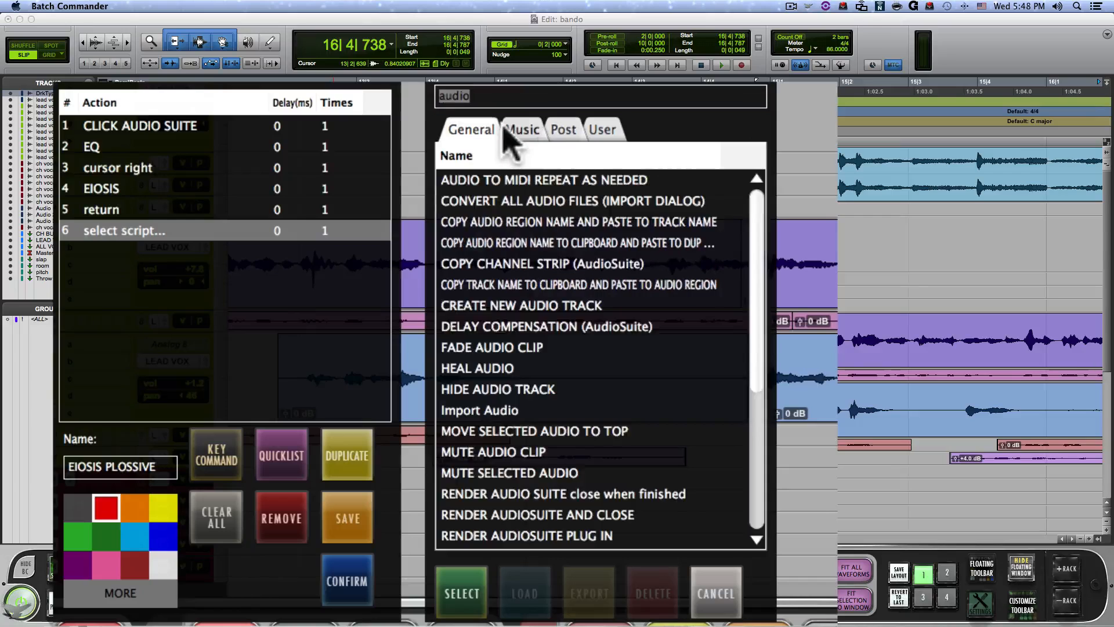
left_click(521, 129)
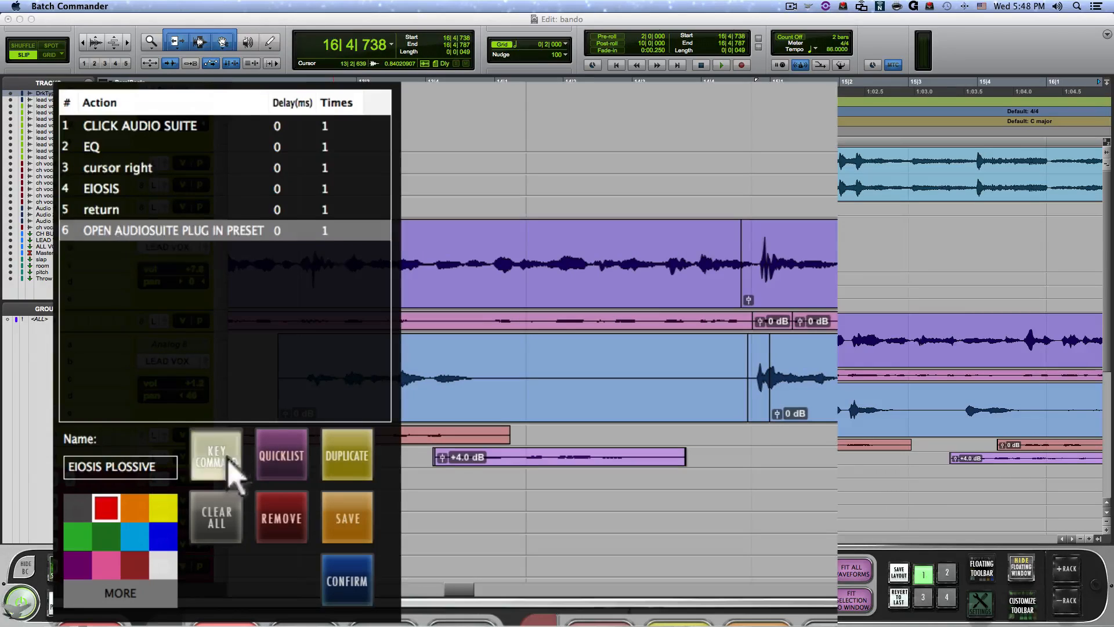
left_click(216, 455)
type("render")
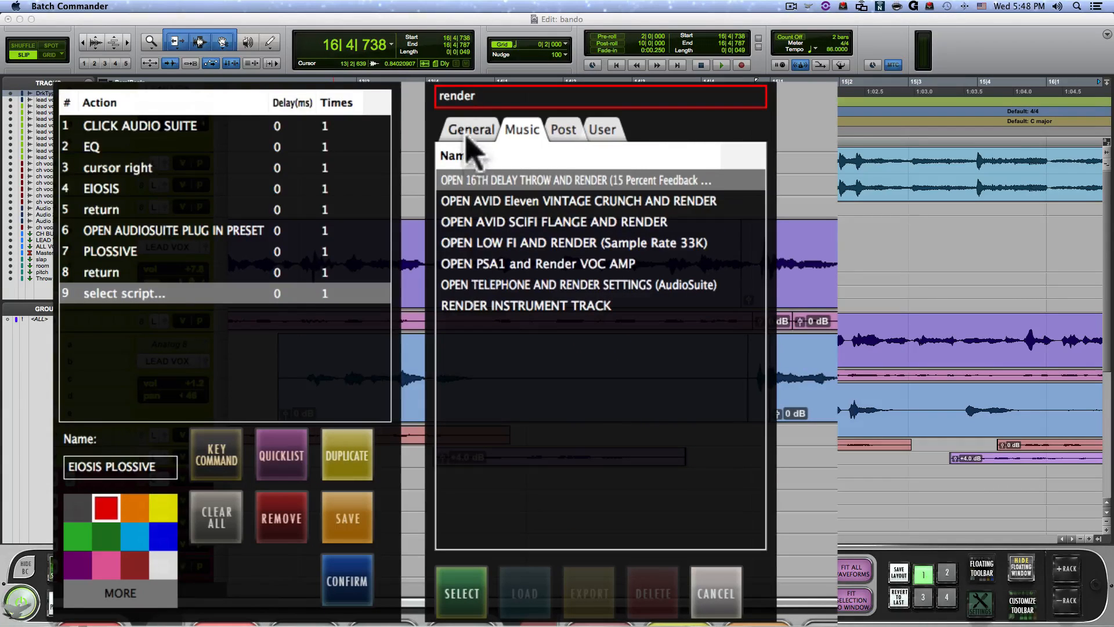
left_click(470, 129)
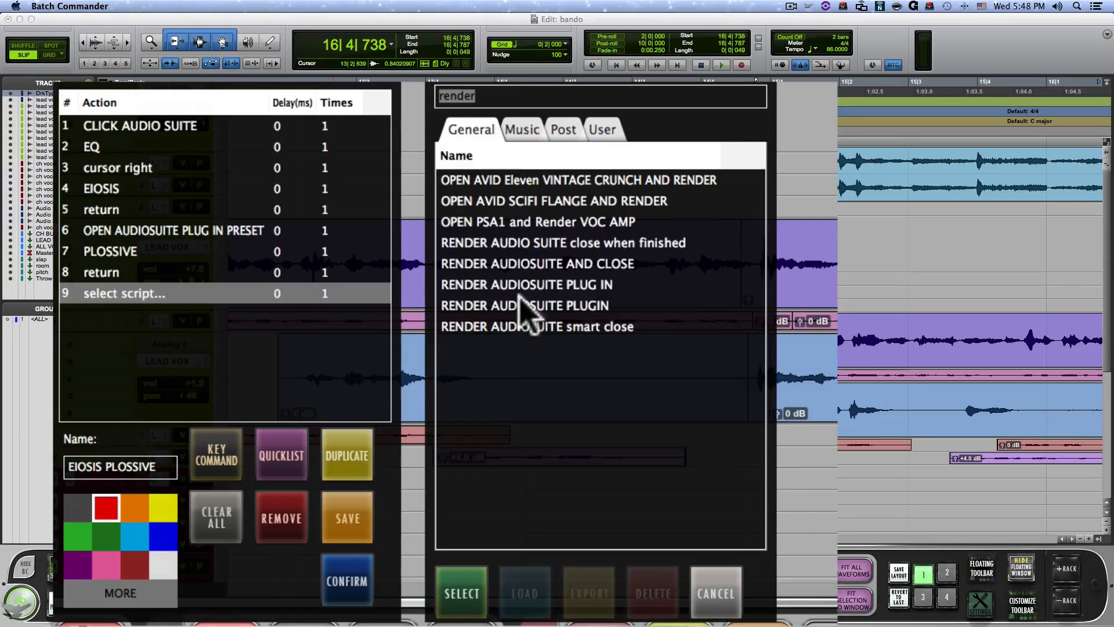
left_click(461, 592)
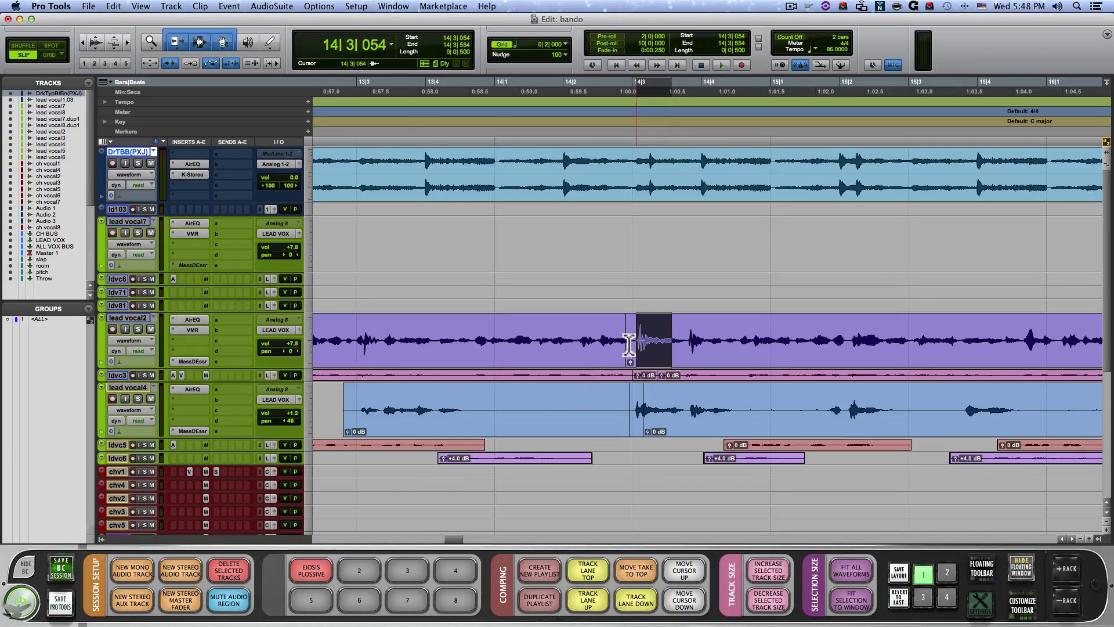
Step: Run the EIOSIS PLOSSIVE button on plosives in lead vocal2, then reopen its nine-step script
left_click(311, 571)
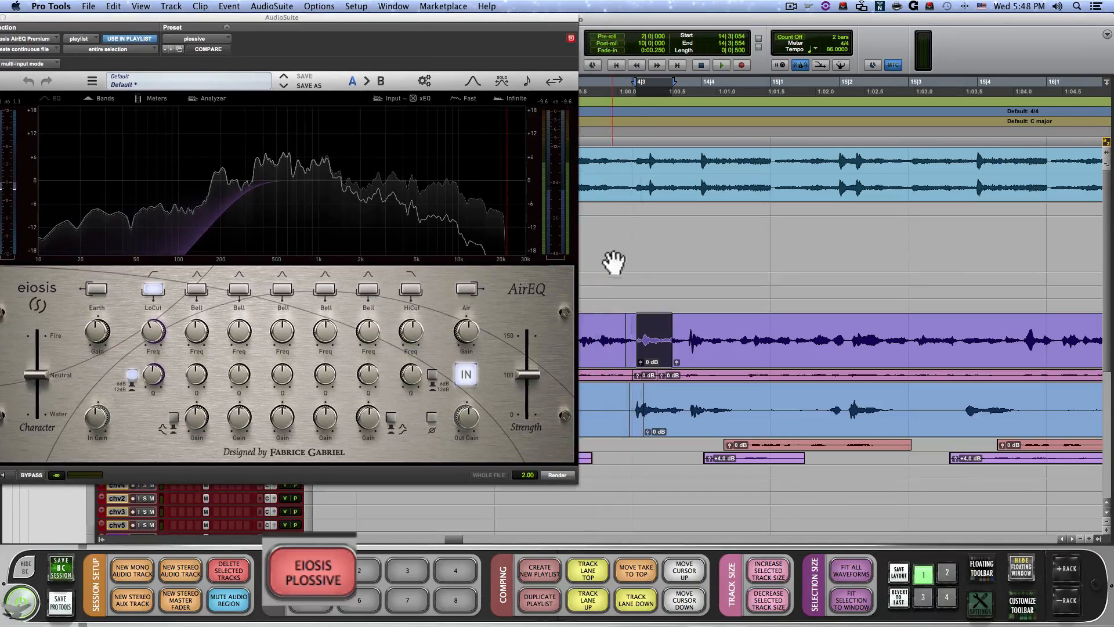
left_click(311, 570)
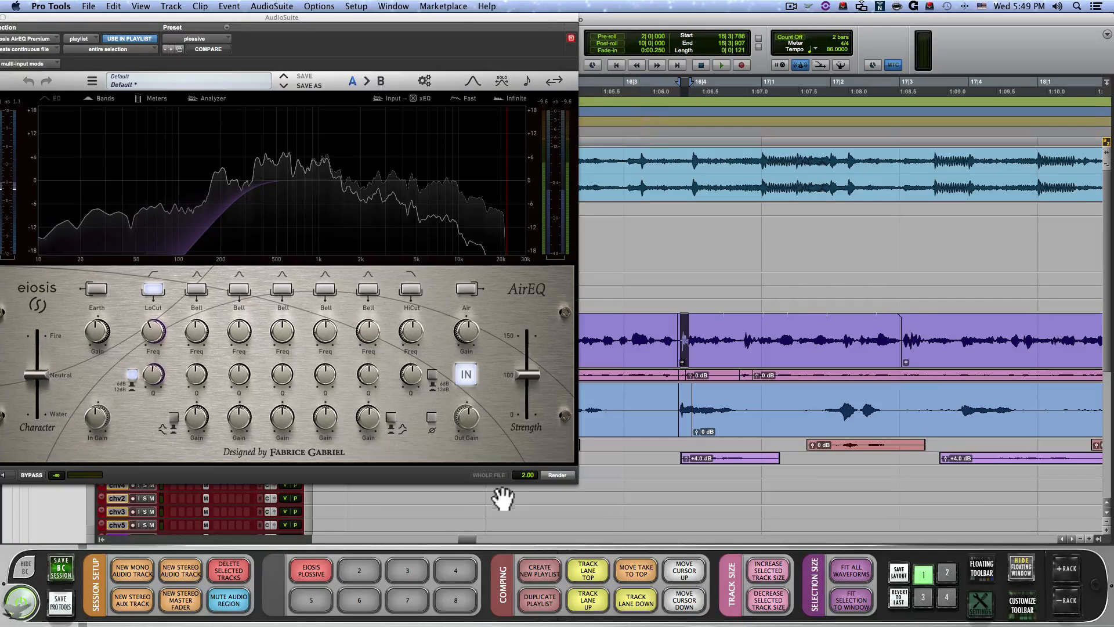
left_click(311, 570)
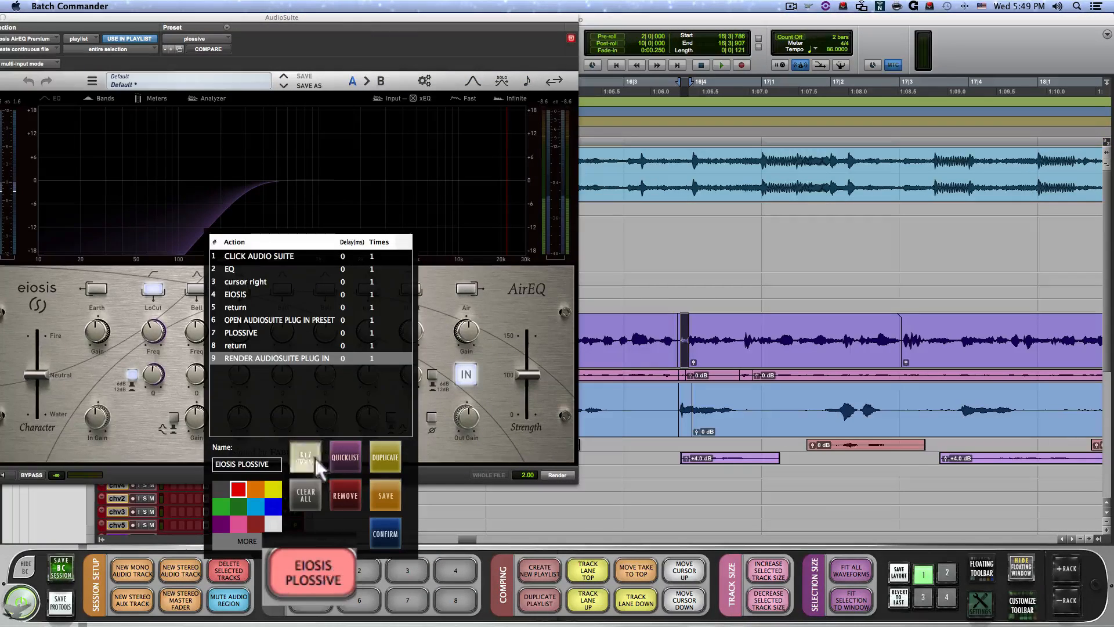
Step: Render the plossive AirEQ preset onto further selected plosives and close the AudioSuite window
left_click(306, 457)
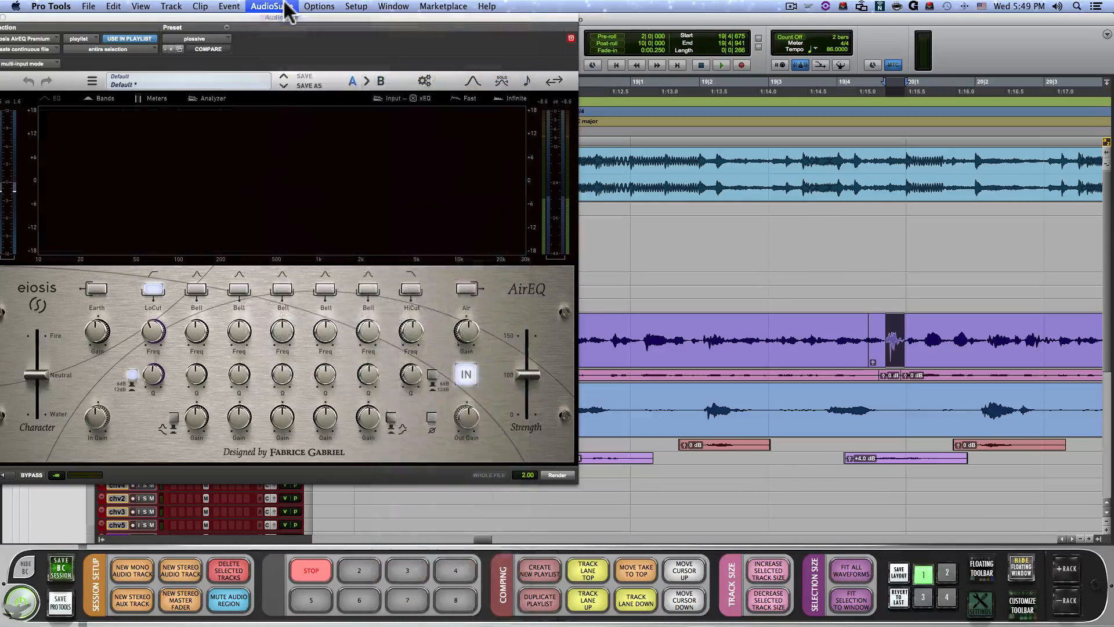
left_click(557, 474)
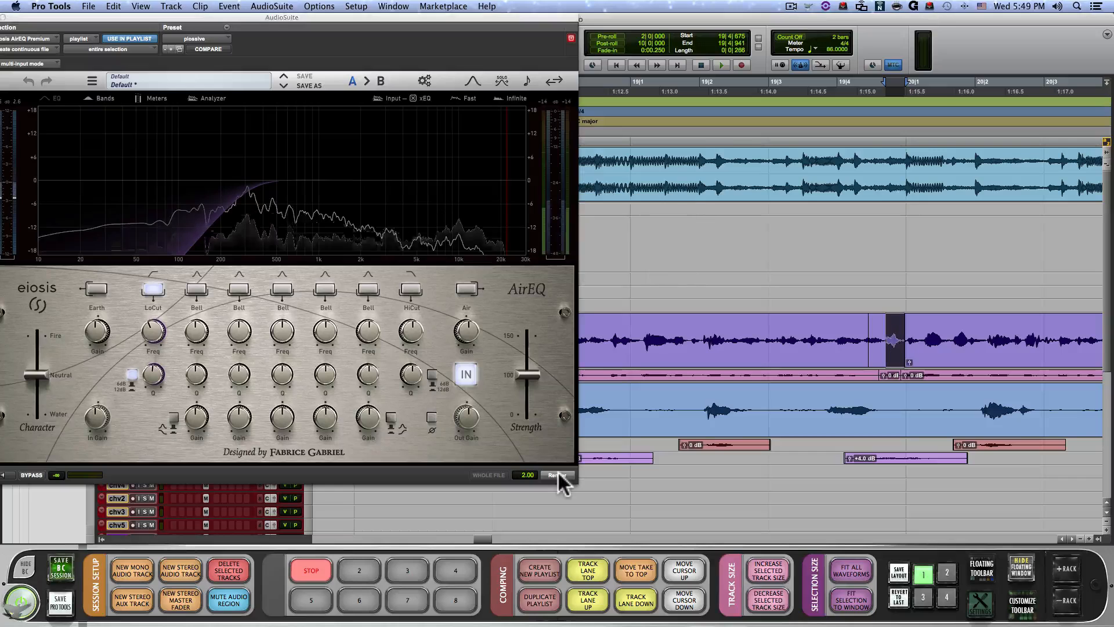
left_click(555, 475)
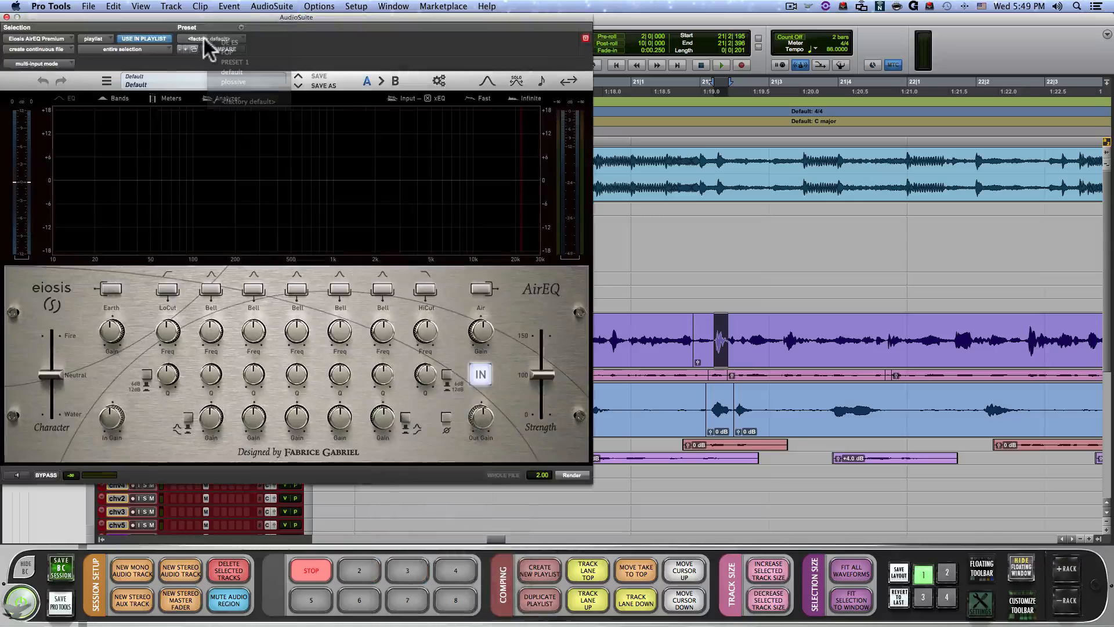
left_click(232, 82)
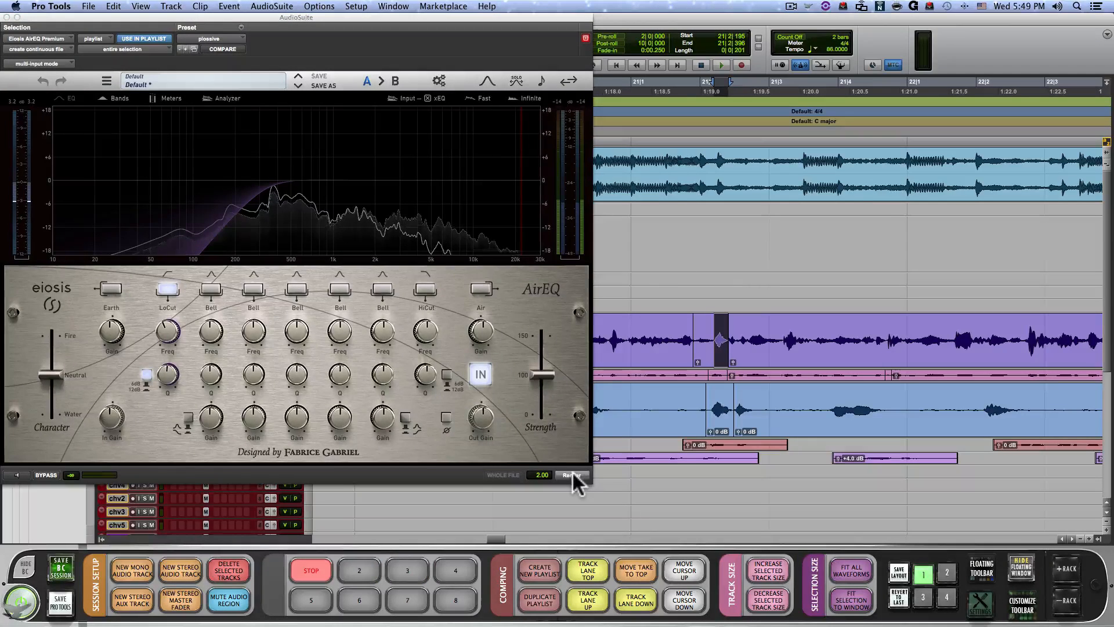
left_click(572, 475)
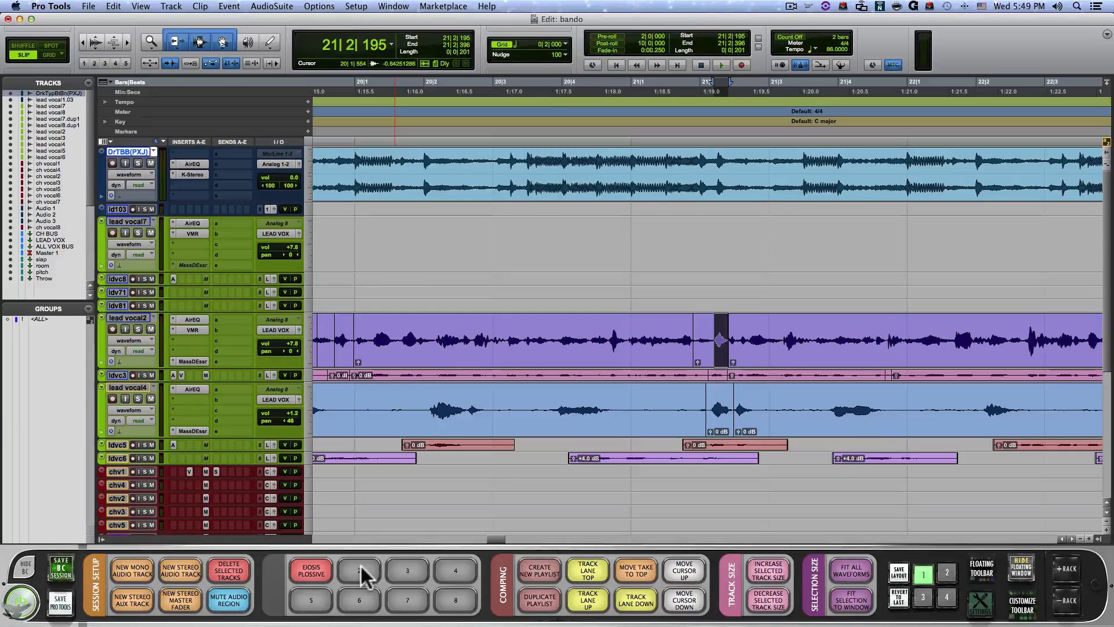
Step: Create a second button whose steps are CLICK AUDIO SUITE, DYNAMIC, MASSEY, DE, return, and confirm it
left_click(359, 570)
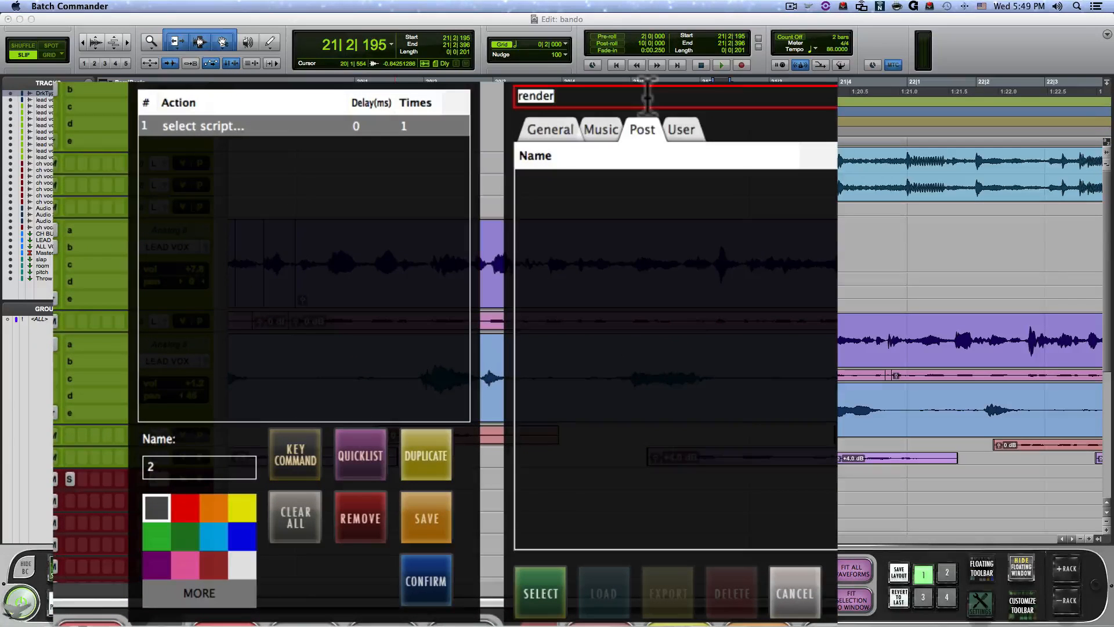
type("click")
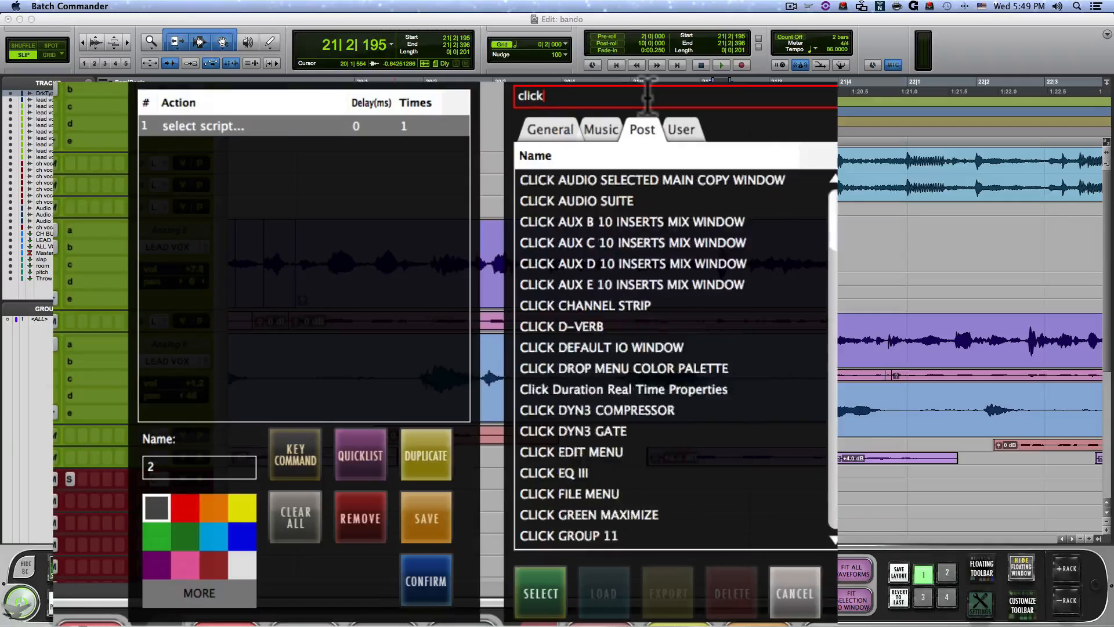
type("audi")
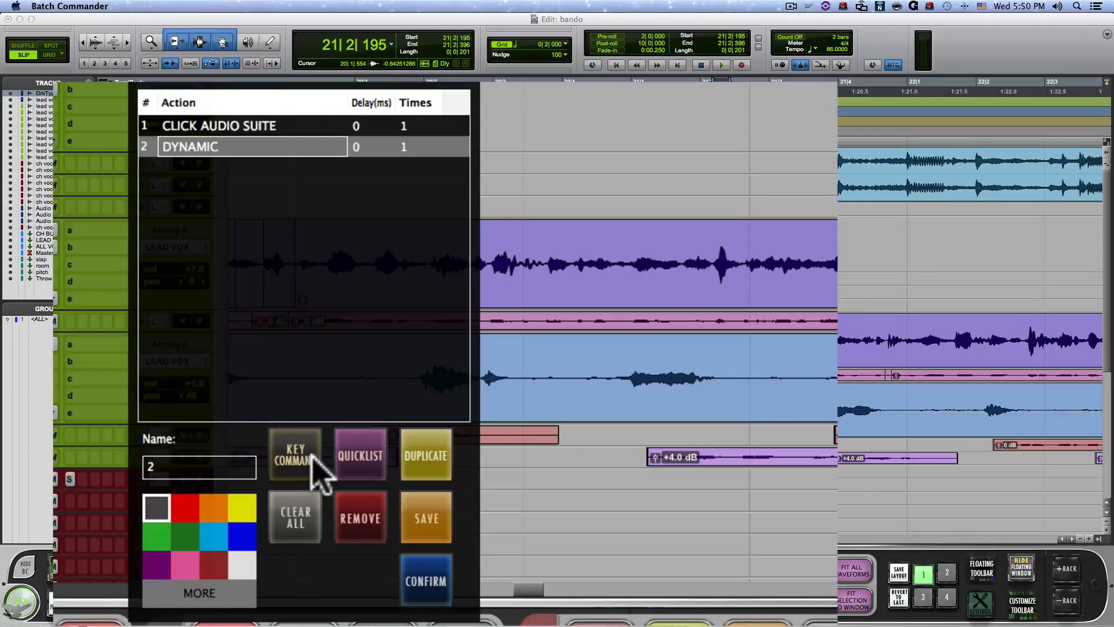
left_click(293, 455)
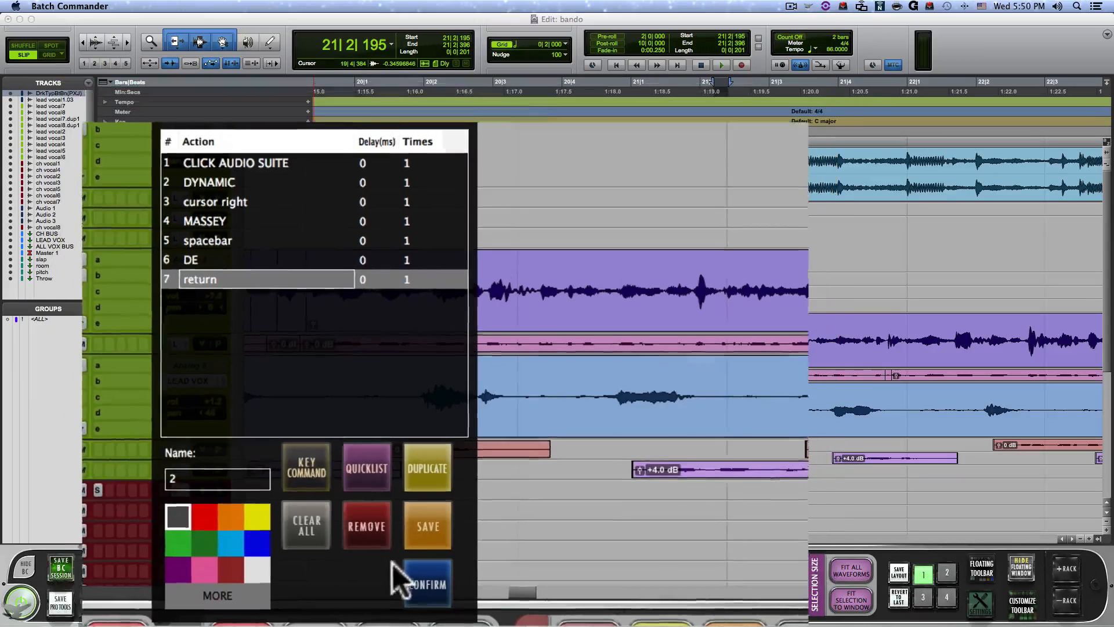
left_click(426, 583)
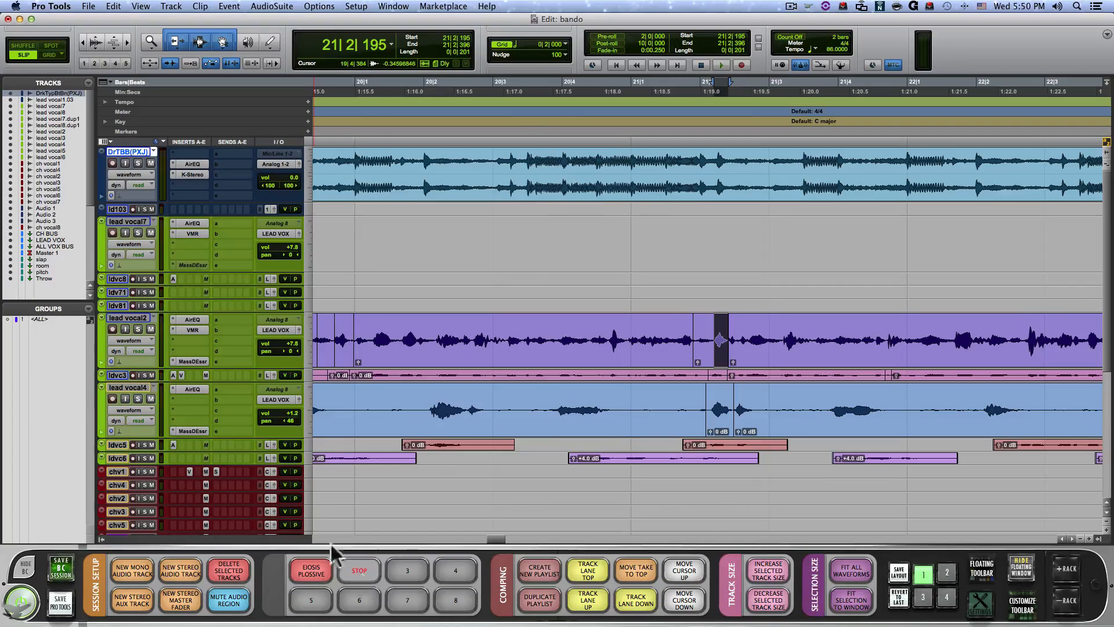
Step: Adjust the Massey De-Esser and save its settings as the preset Deesser 1
left_click(270, 6)
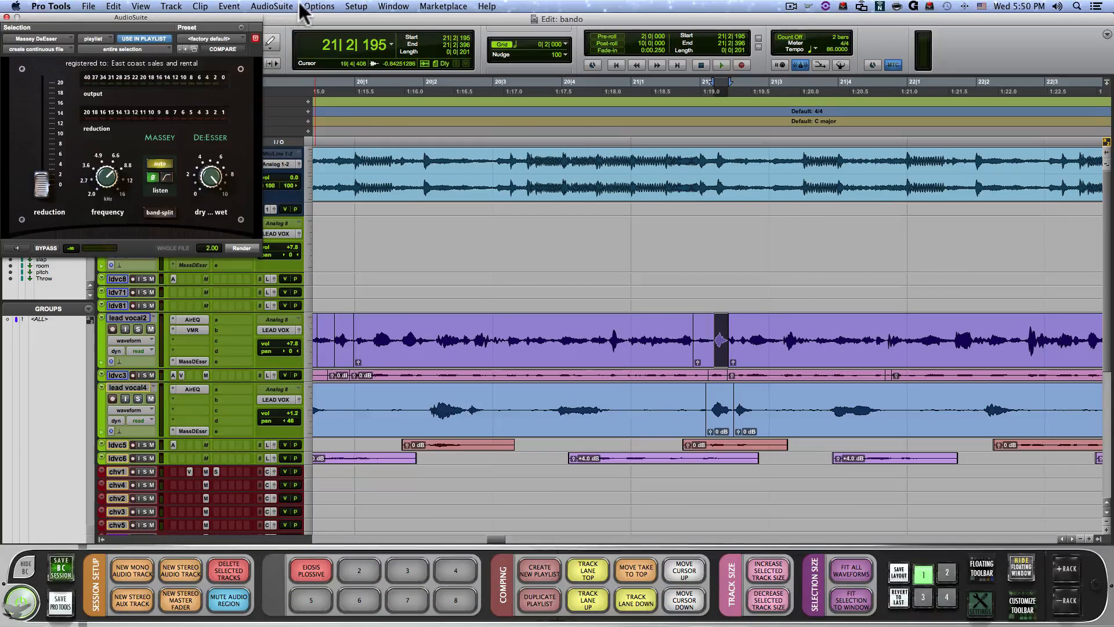
mouse_move(170, 199)
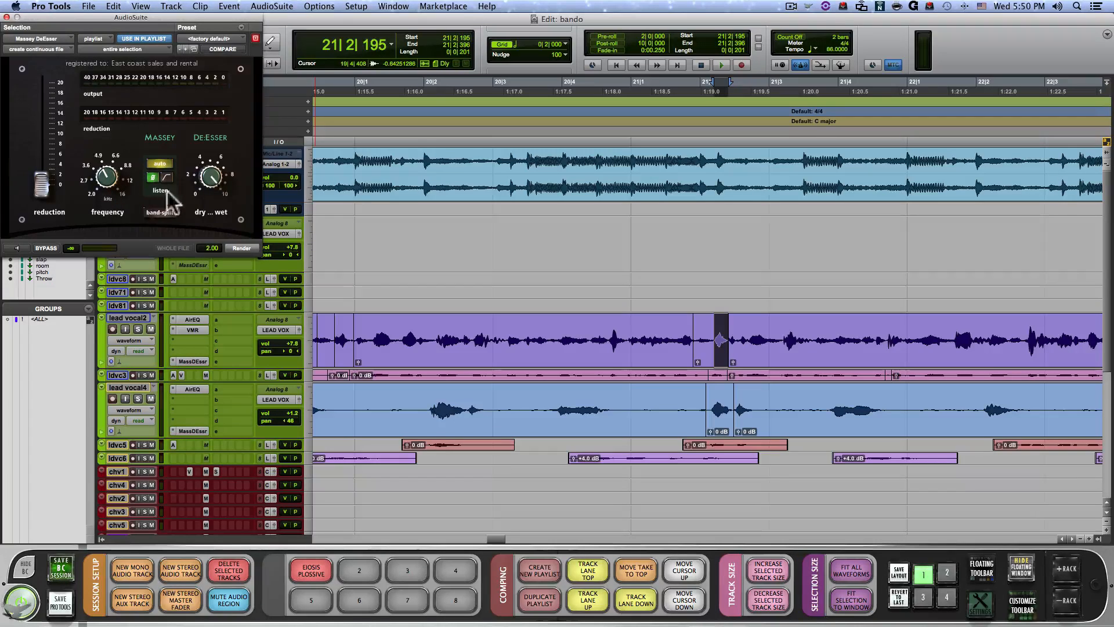
left_click(164, 176)
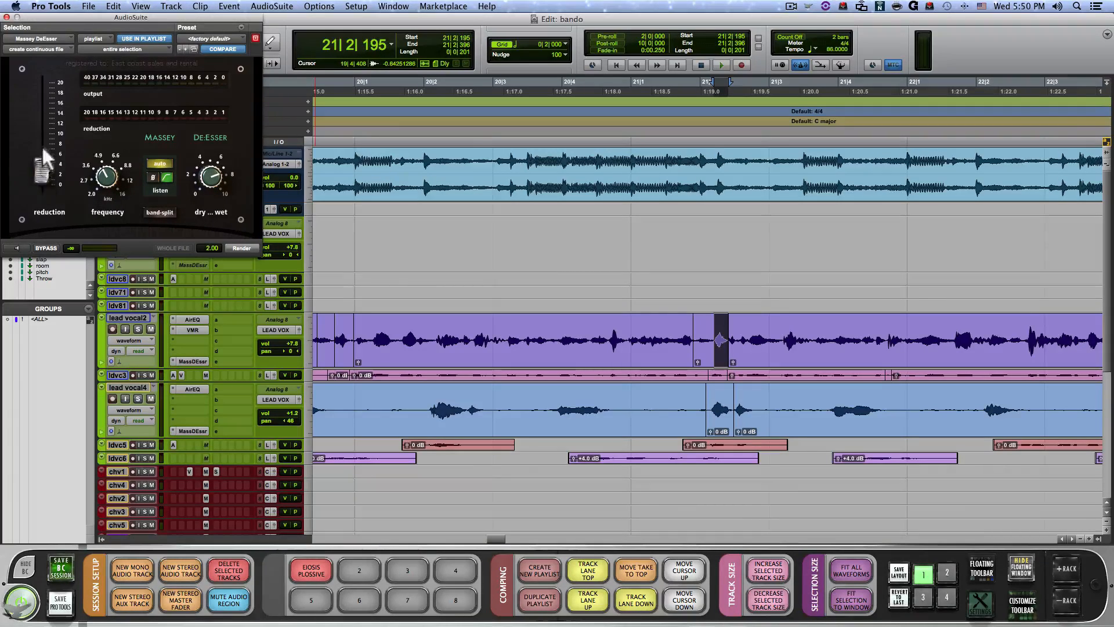
left_click(241, 38)
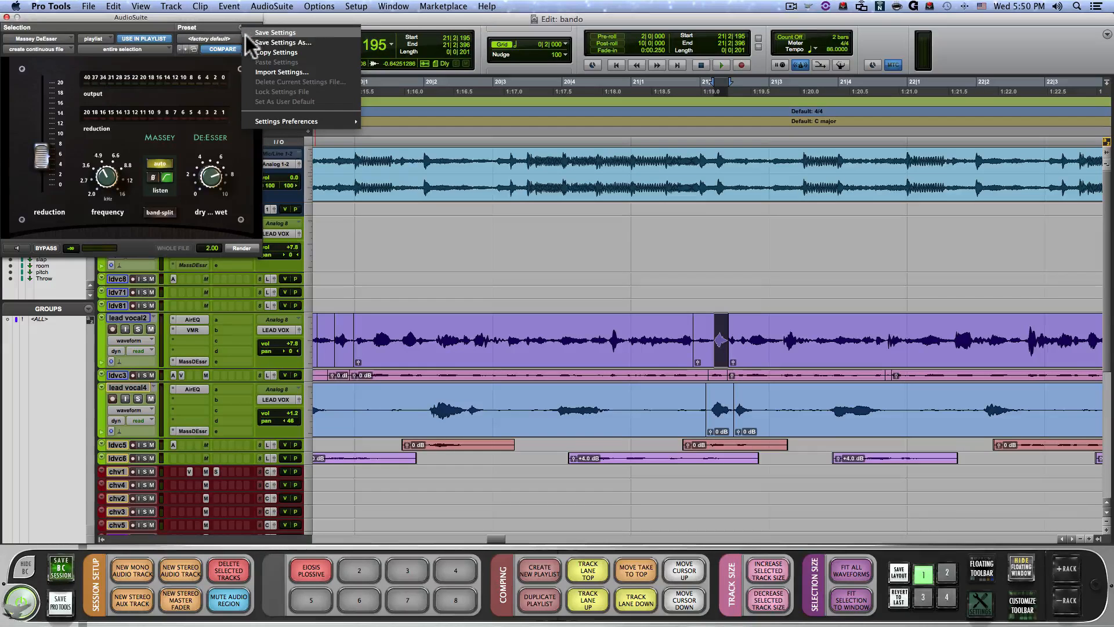
left_click(282, 42)
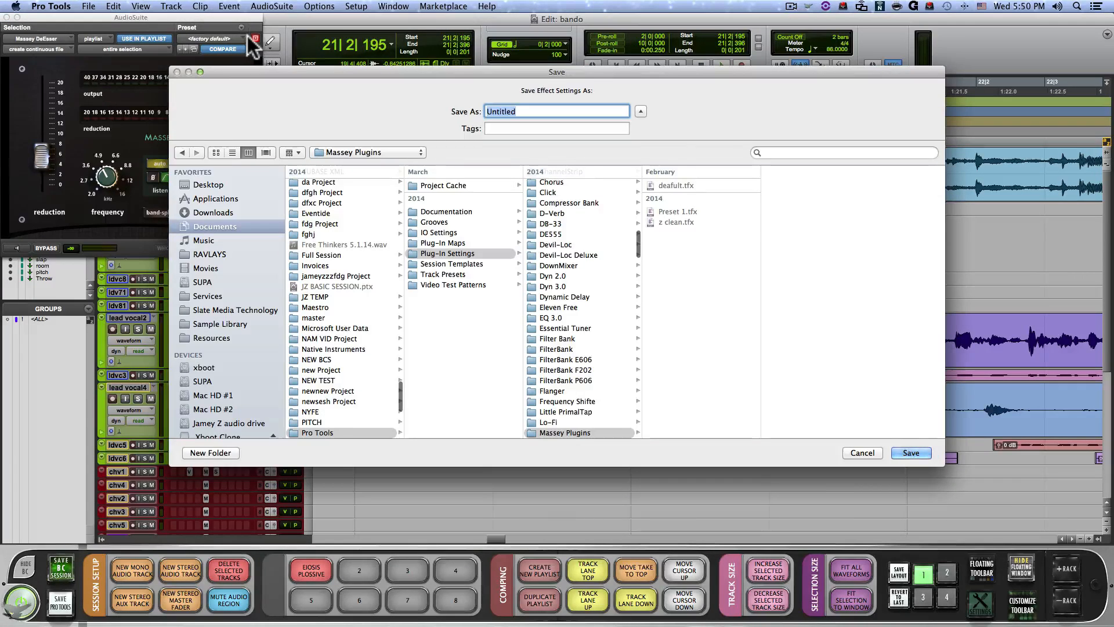
type("Deesser 1")
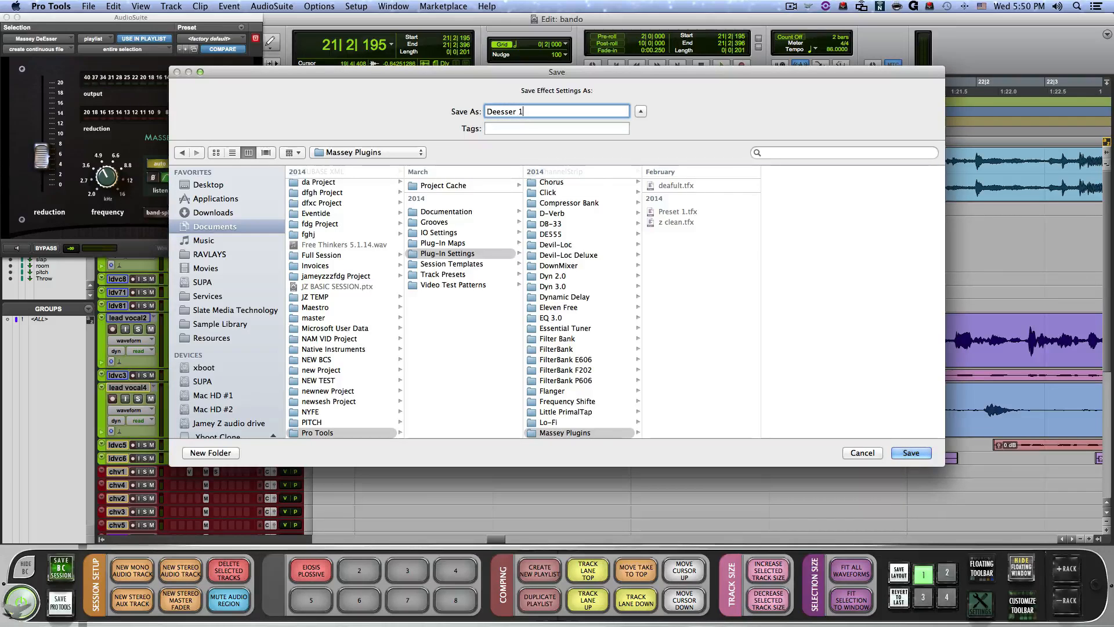
left_click(911, 452)
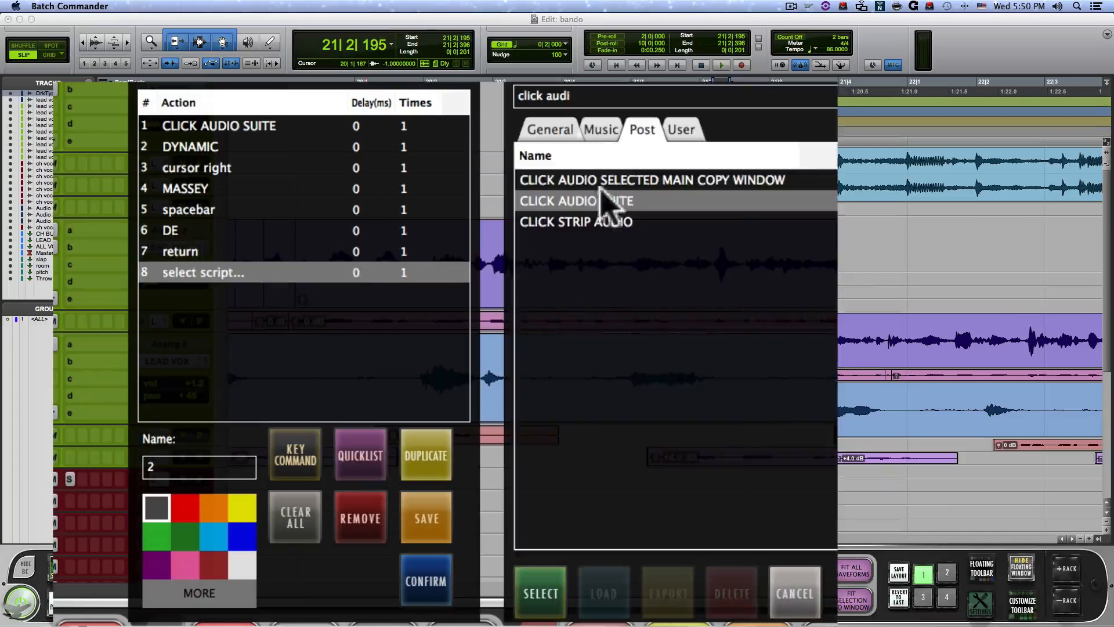
Step: Add OPEN AUDIOSUITE PLUG IN PRESET with keystrokes DEESSER, spacebar, 1, return to the macro
type("a")
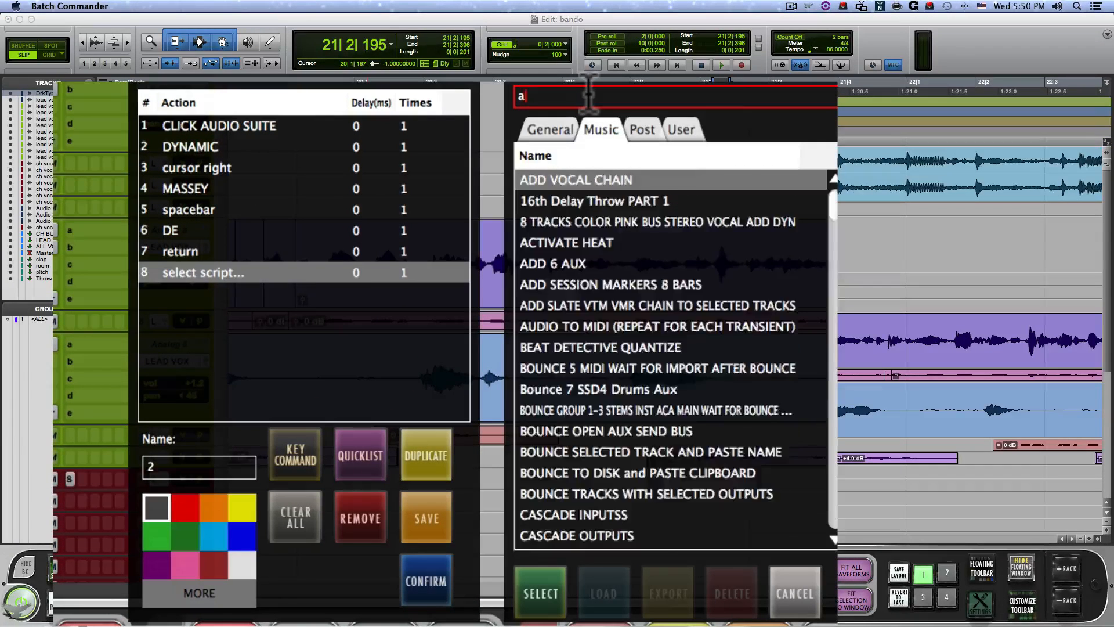
type("udiosuite")
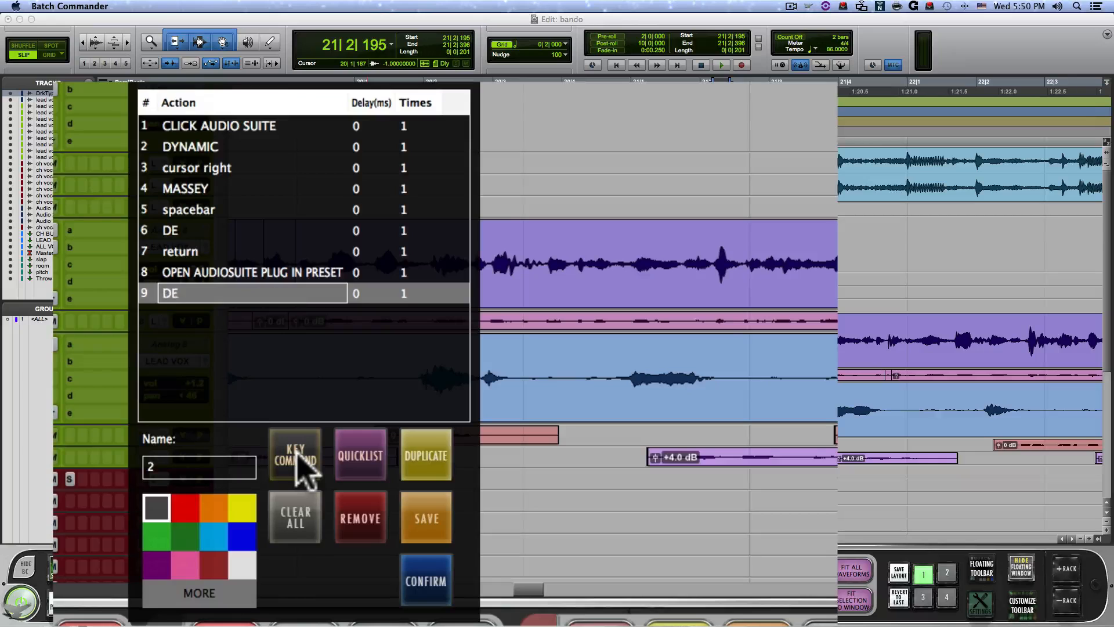
left_click(294, 456)
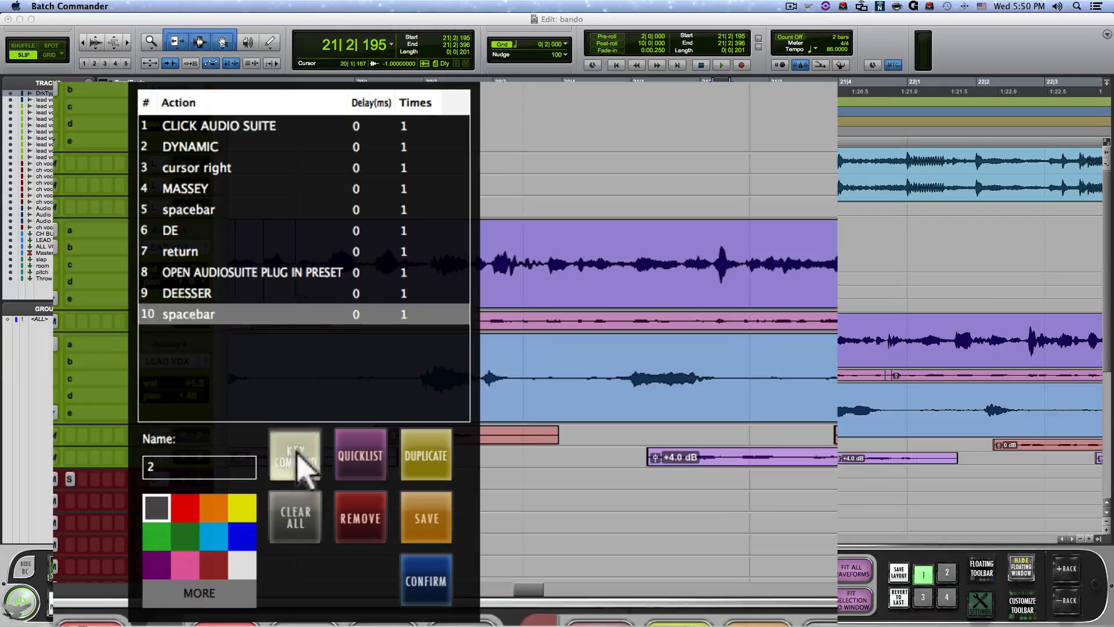
left_click(359, 455)
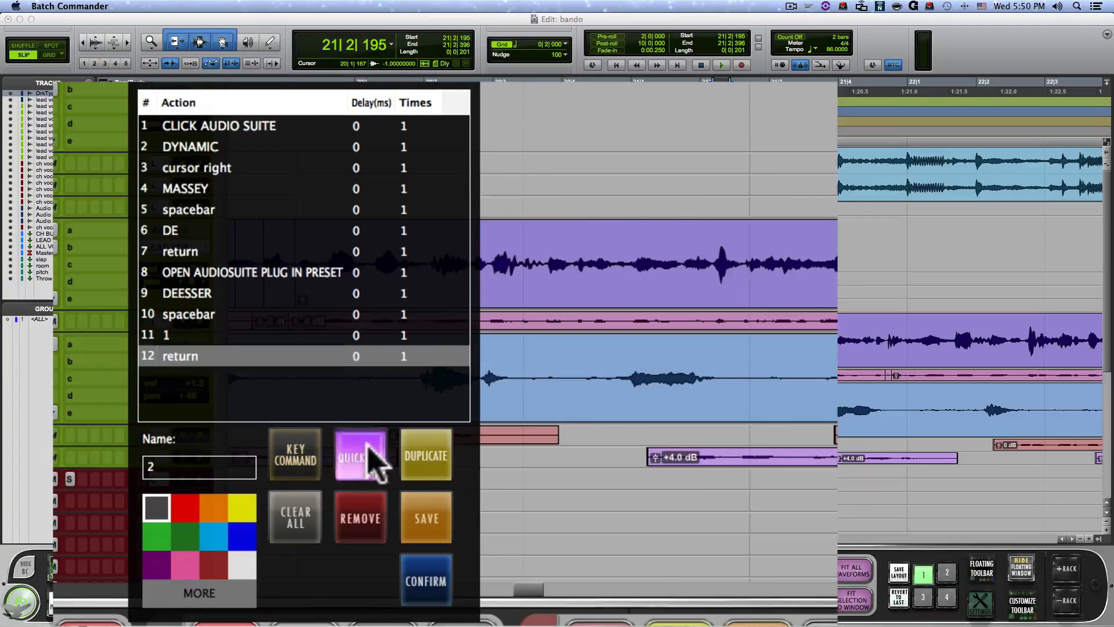
left_click(361, 455)
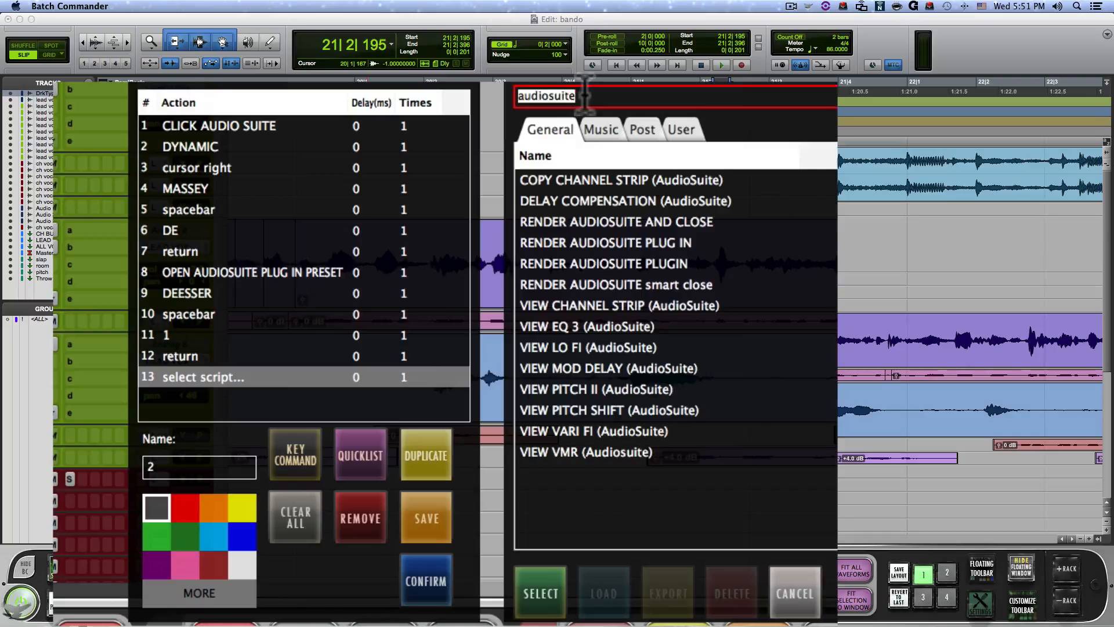
Step: Finish with the RENDER AUDIOSUITE PLUG IN script and name the button MASEY DEESSER
type("render")
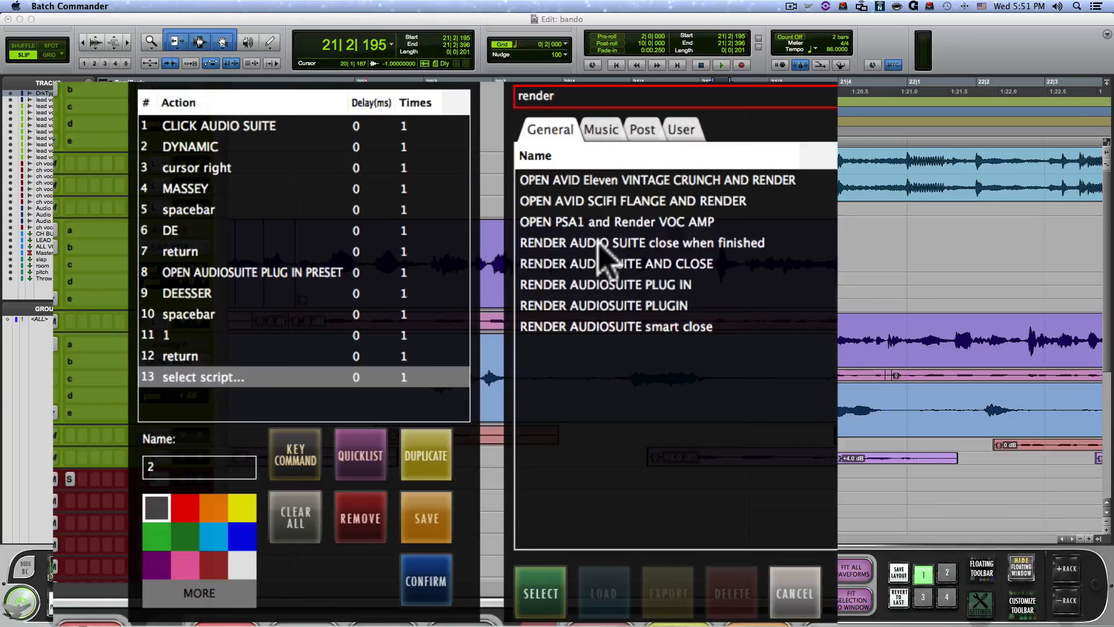
left_click(605, 285)
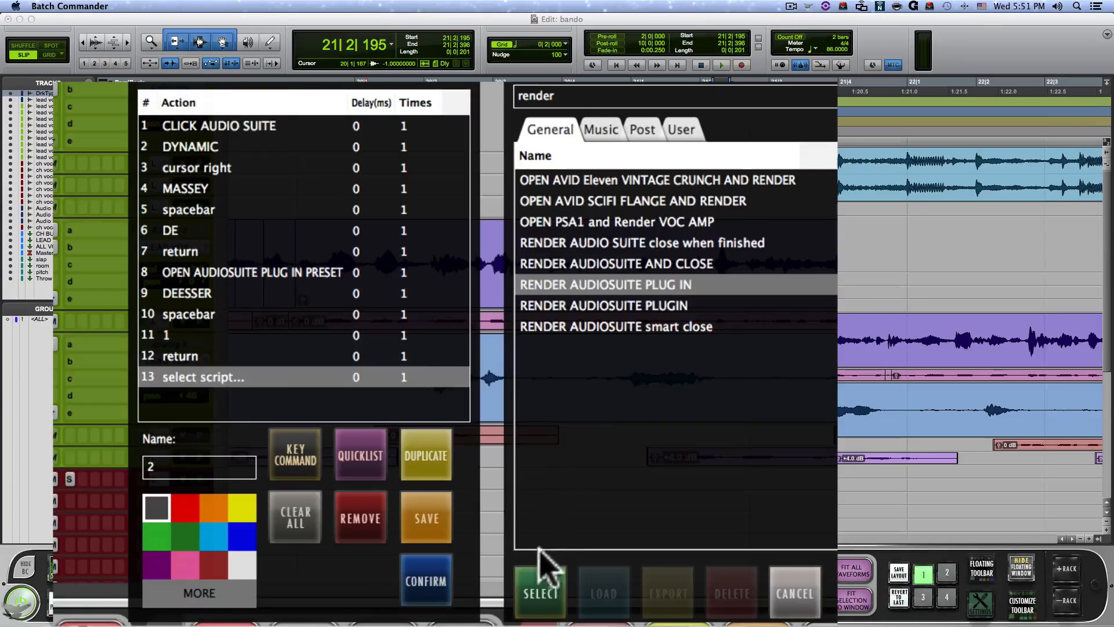
left_click(541, 592)
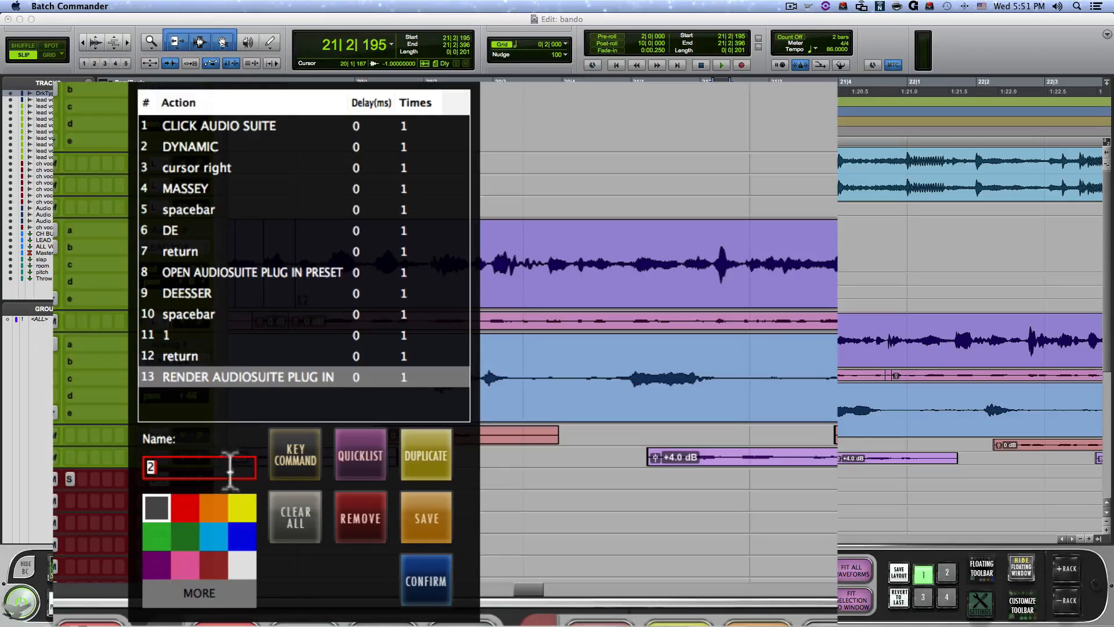
type("MASEY")
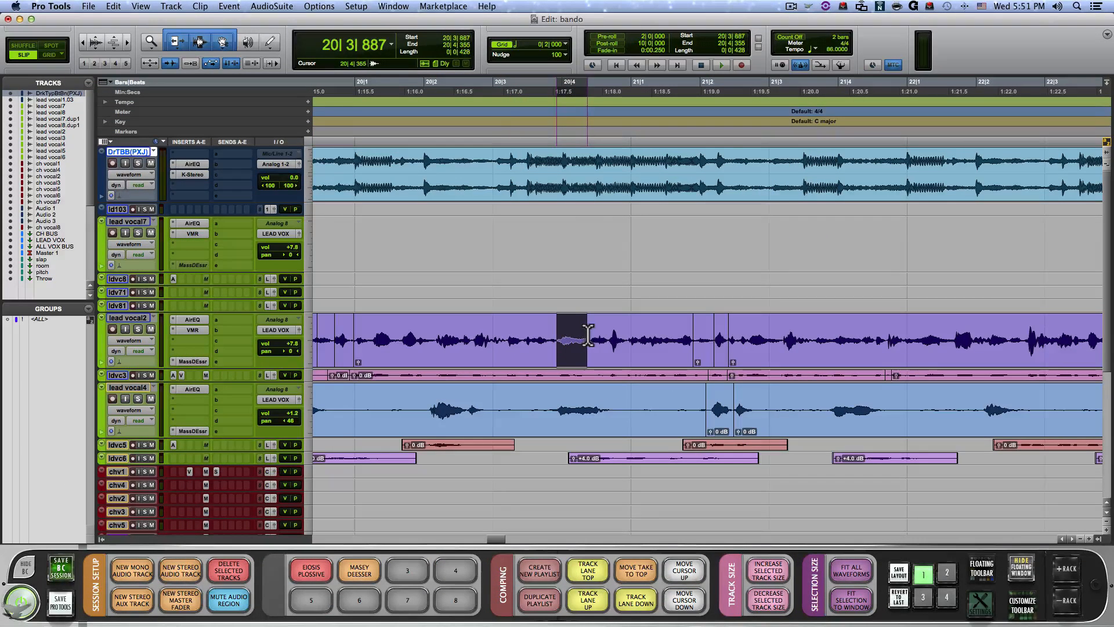
Step: Render the Deesser 1 preset onto two short lead vocal2 selections with the MASEY DEESSER button
left_click(359, 570)
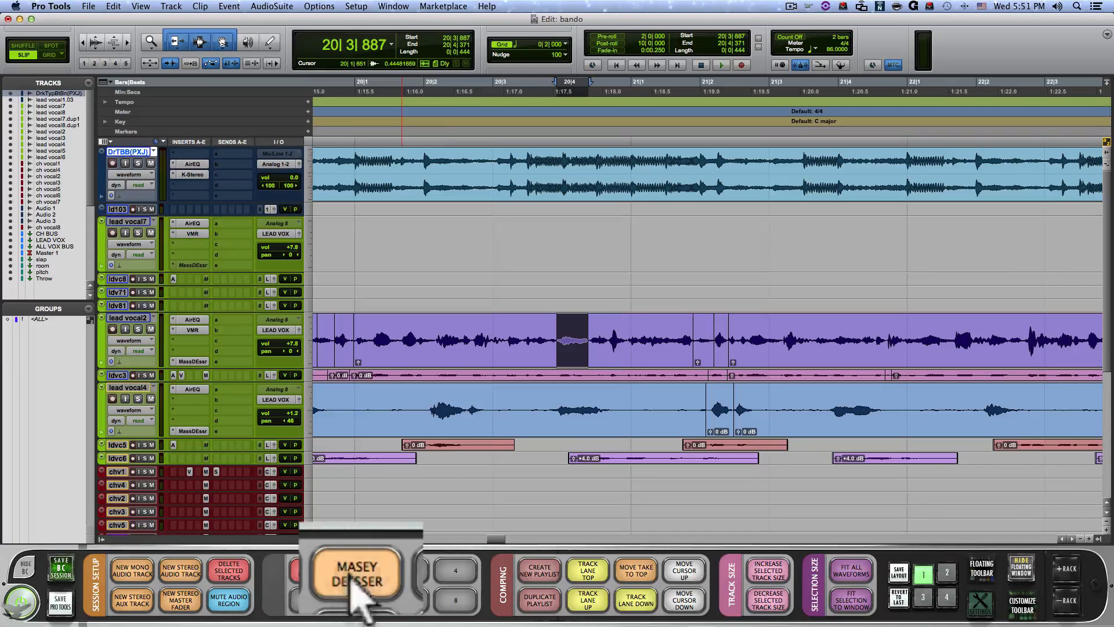
left_click(357, 576)
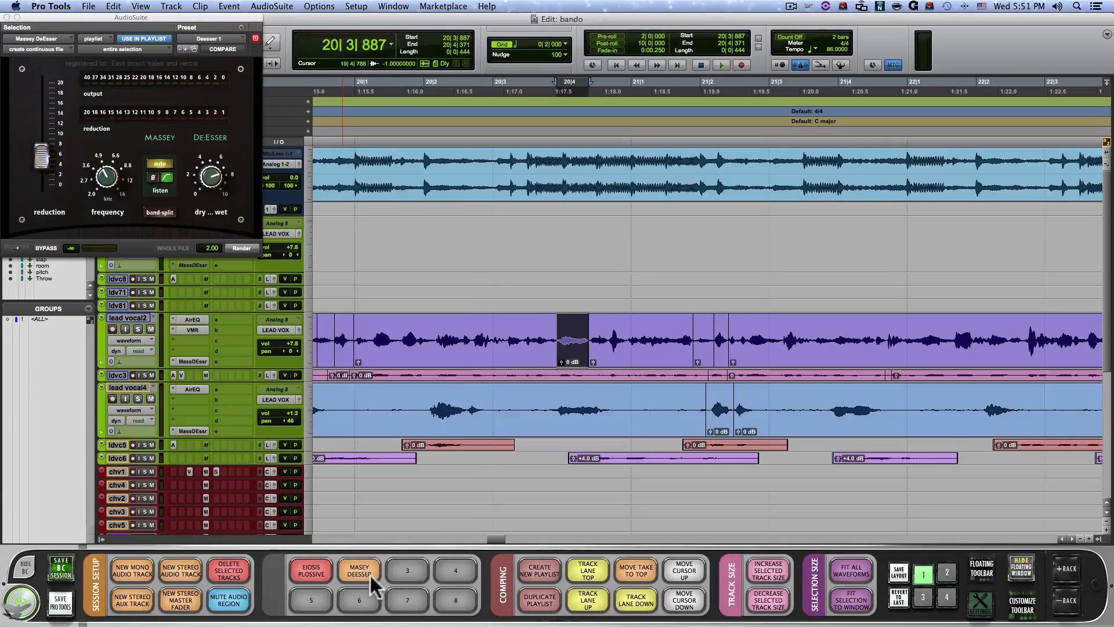
left_click(359, 568)
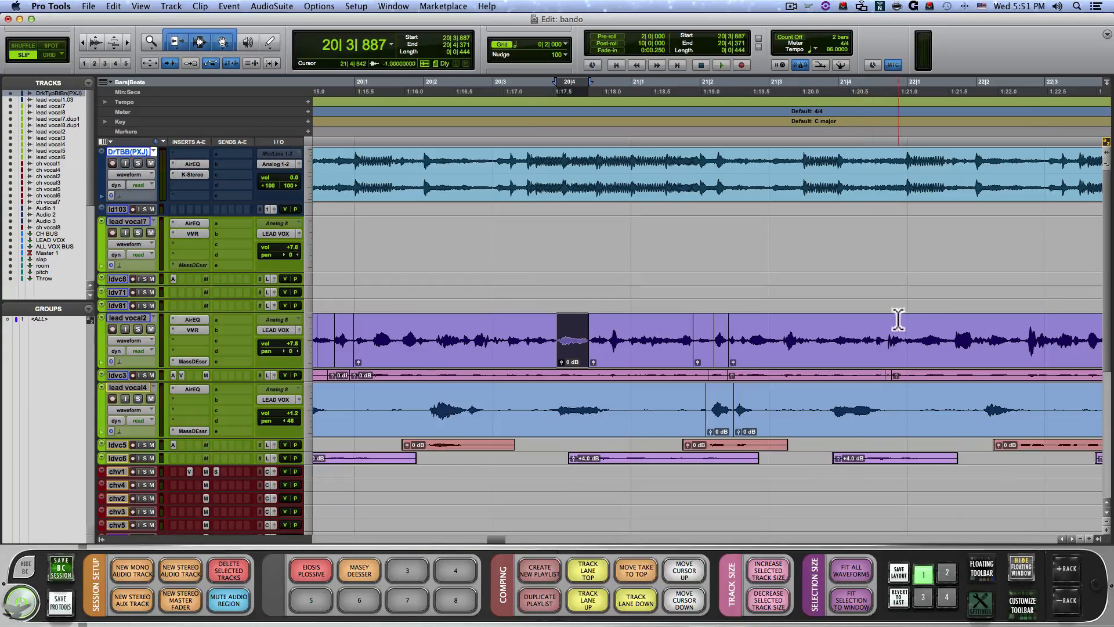
left_click(927, 331)
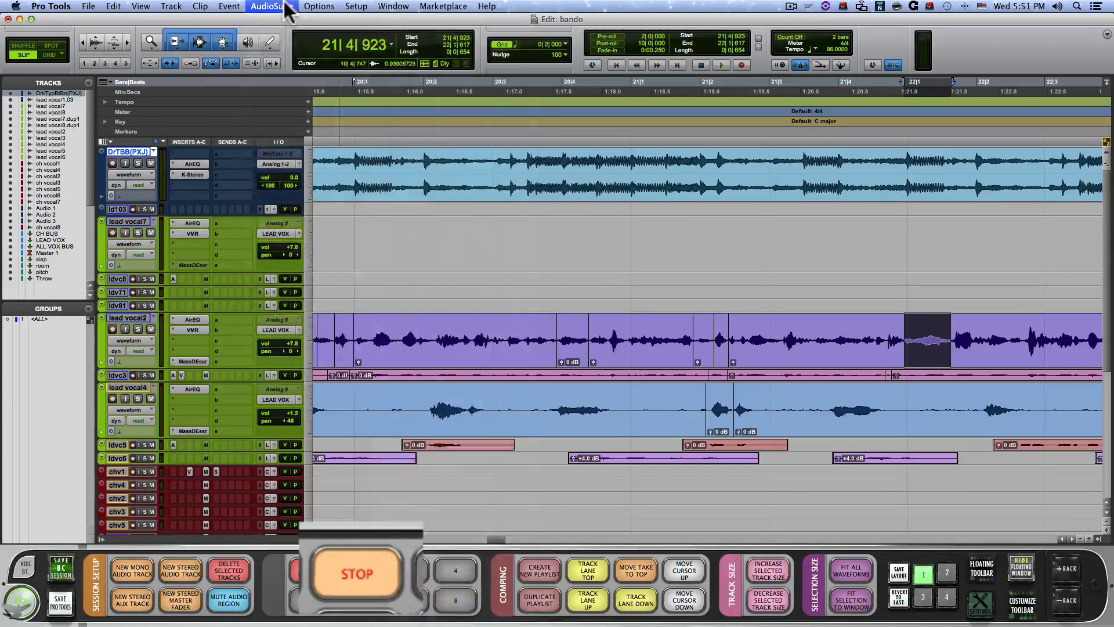
left_click(270, 6)
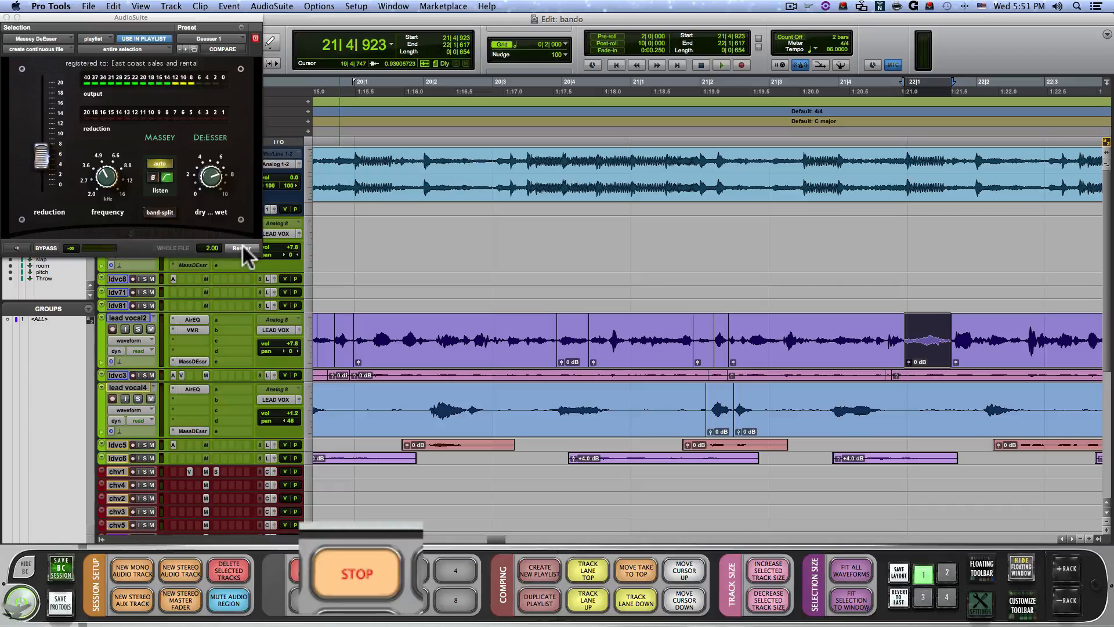